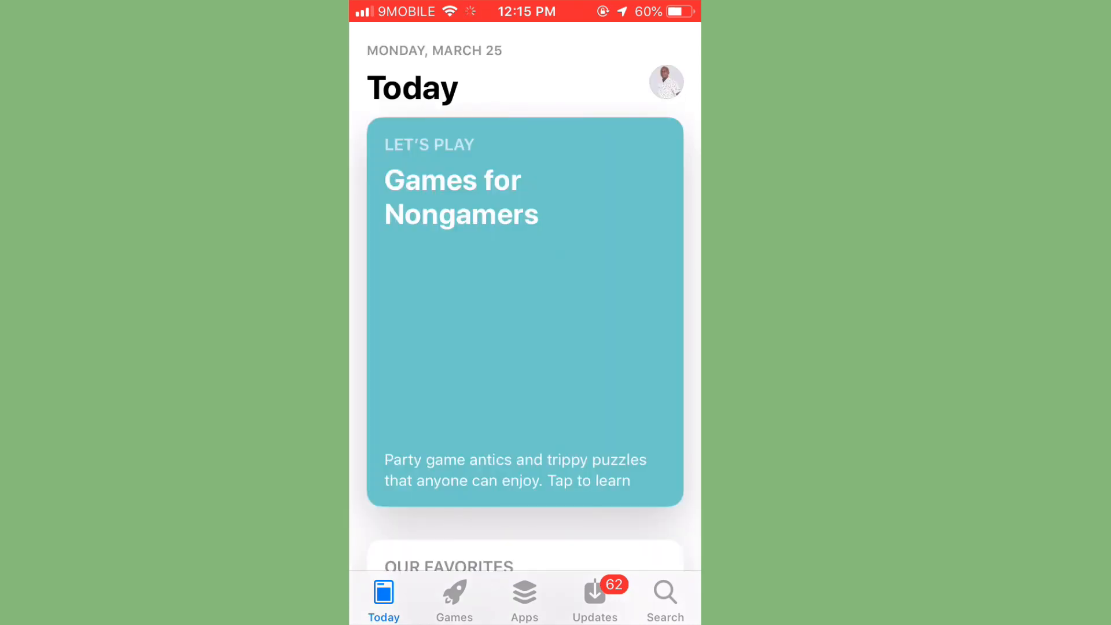
Search the App Store for 'qqi' and open QQ International from the results.
{"action": "left_click", "coordinate": [662, 609]}
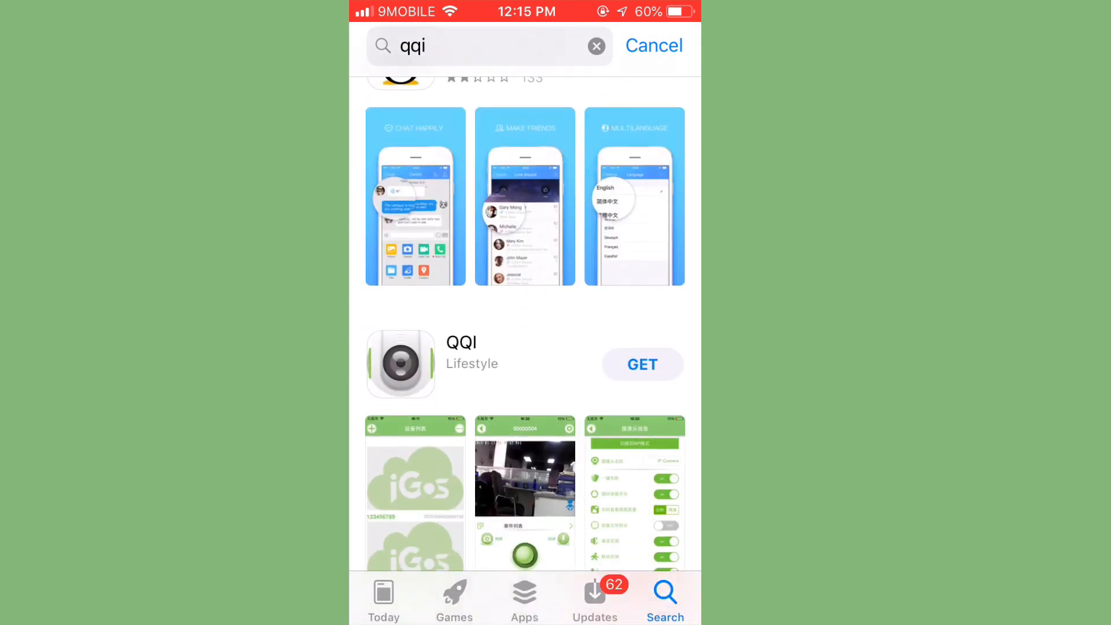
{"action": "scroll", "scroll_direction": "down", "scroll_amount": 3}
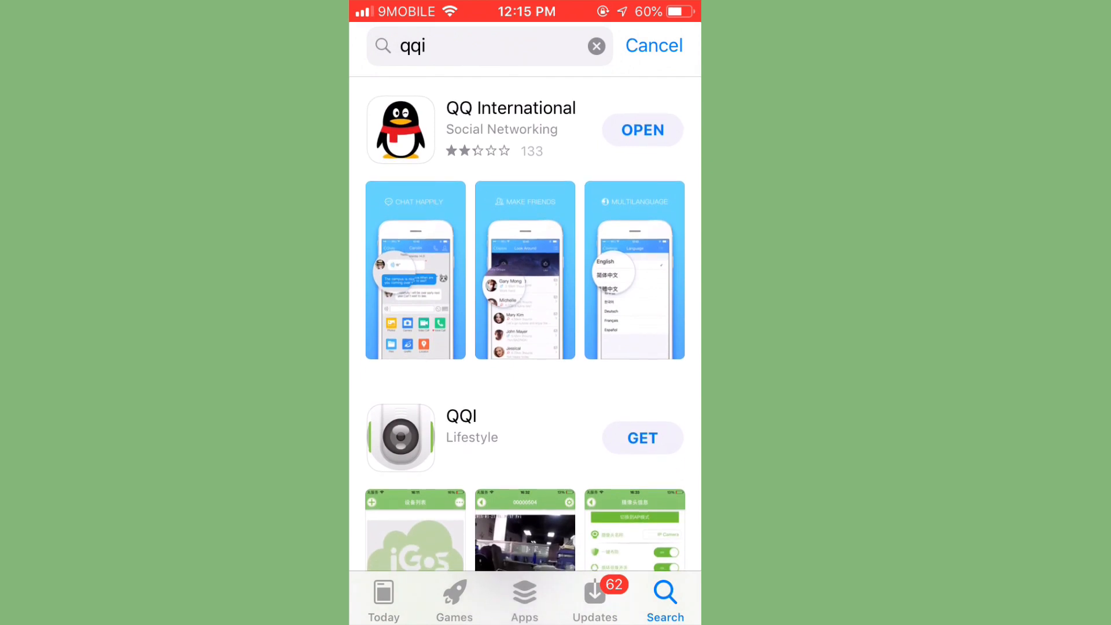
{"action": "left_click", "coordinate": [642, 129]}
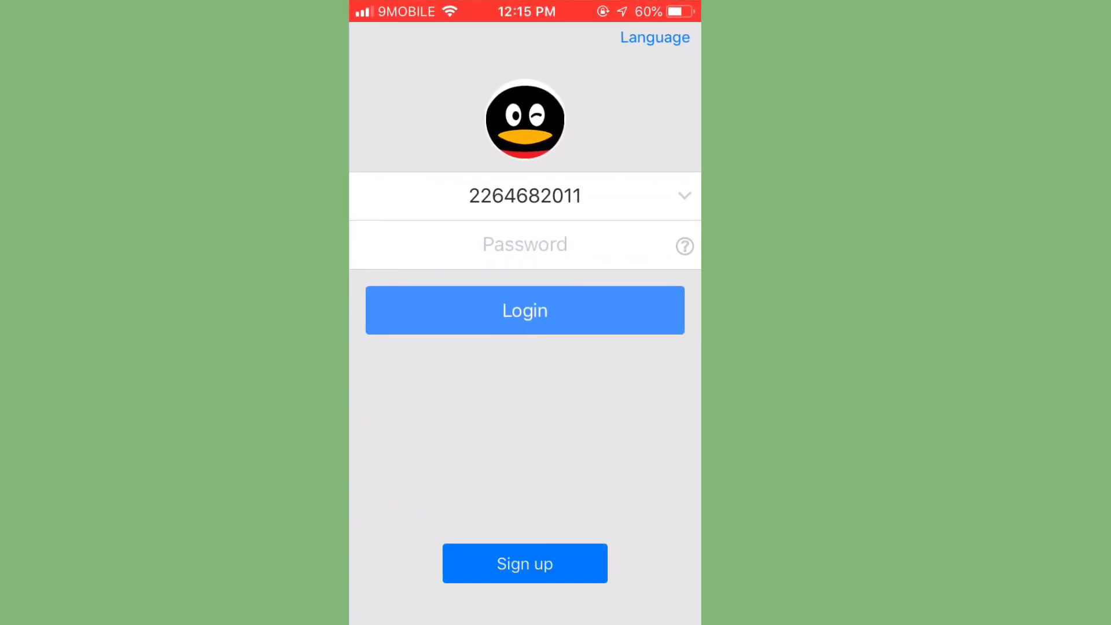
{"action": "left_click", "coordinate": [525, 563]}
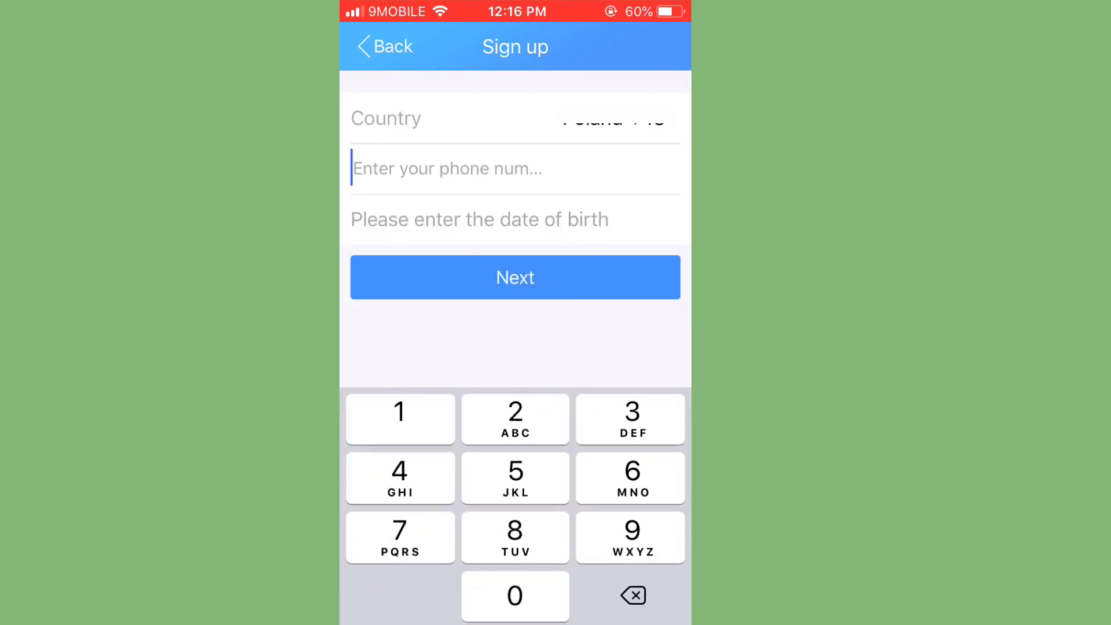
{"action": "type", "text": "784"}
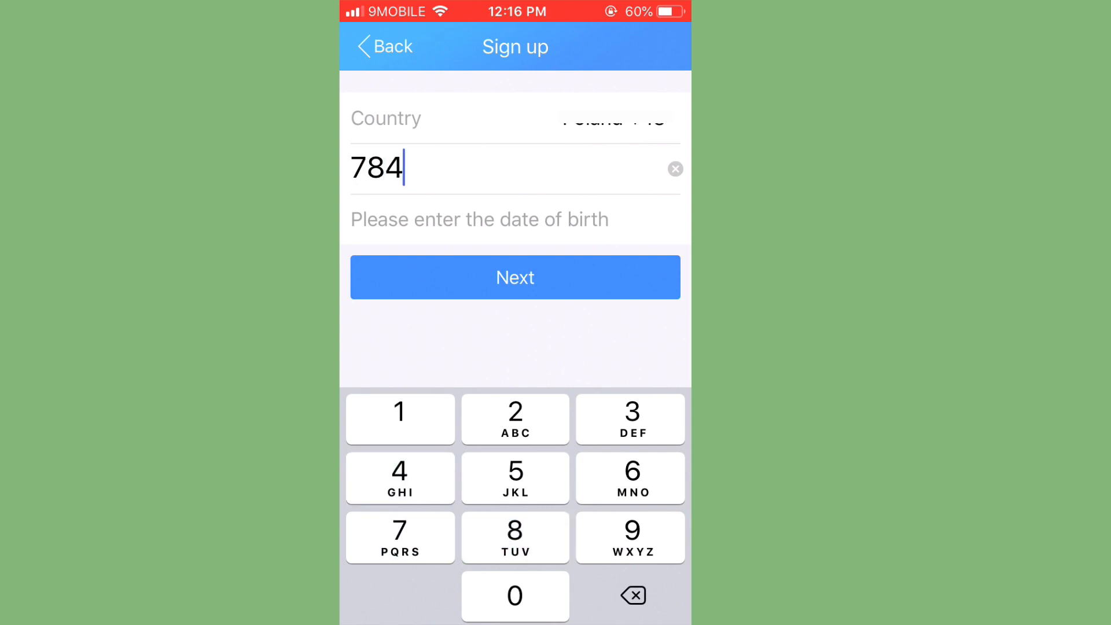
{"action": "type", "text": "108"}
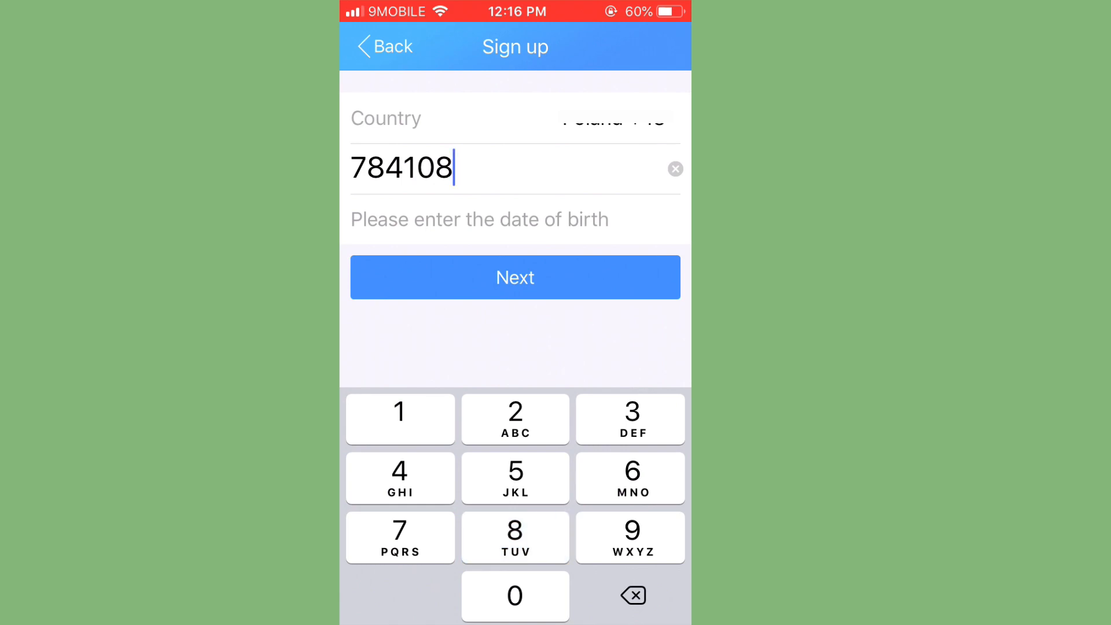
{"action": "left_click", "coordinate": [516, 478]}
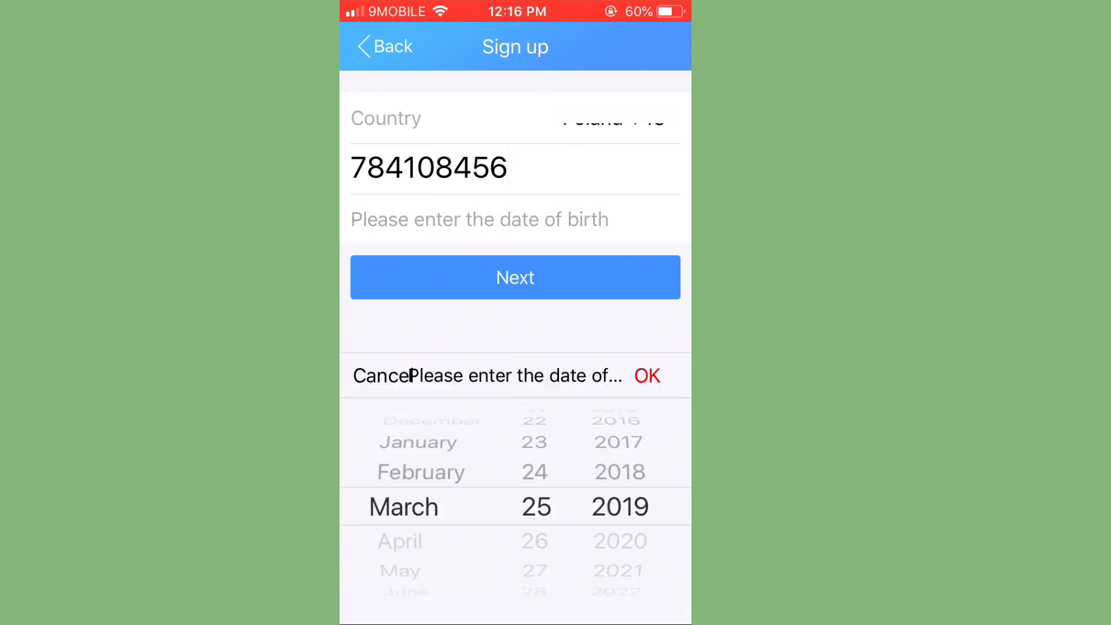
{"action": "left_click", "coordinate": [646, 375]}
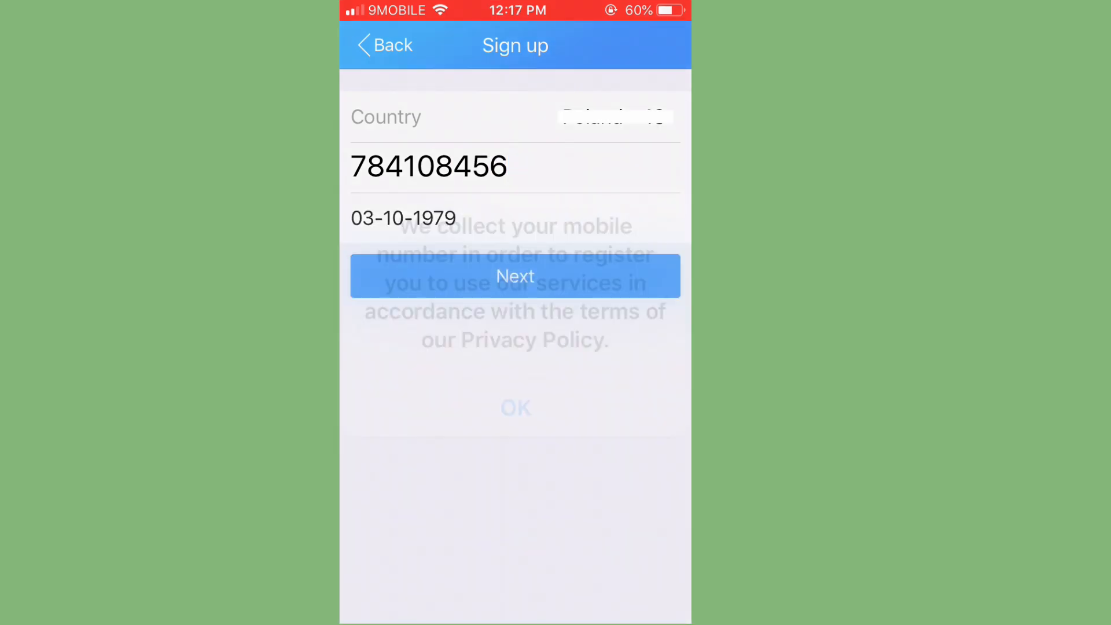
Acknowledge the number-collection notice, agree to data transfers, and submit sign-up for SMS verification.
{"action": "left_click", "coordinate": [515, 276]}
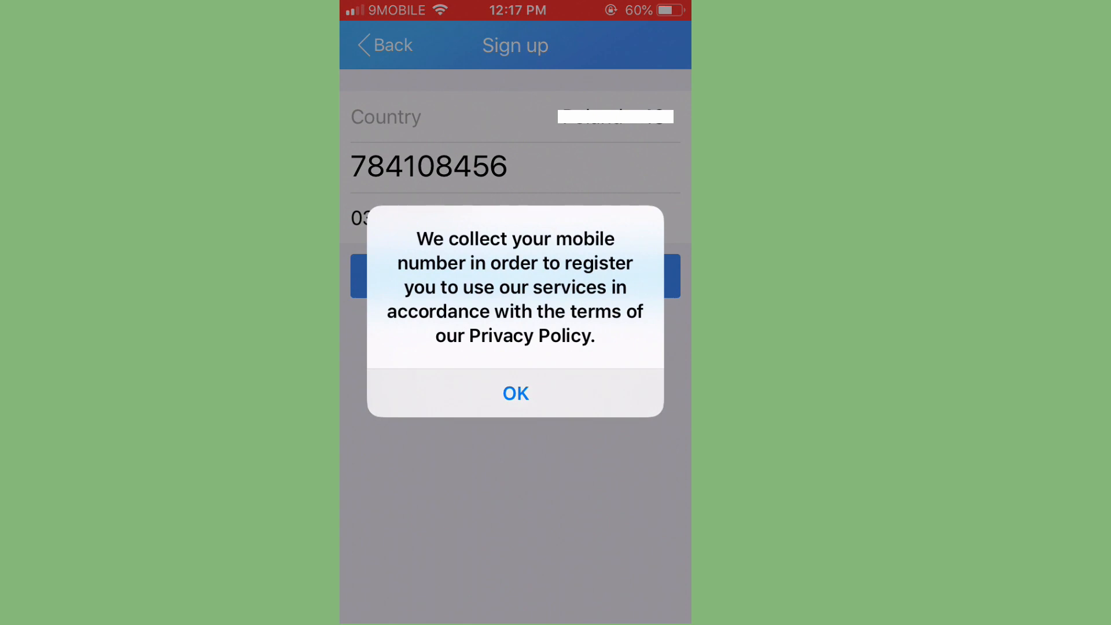
{"action": "left_click", "coordinate": [515, 393]}
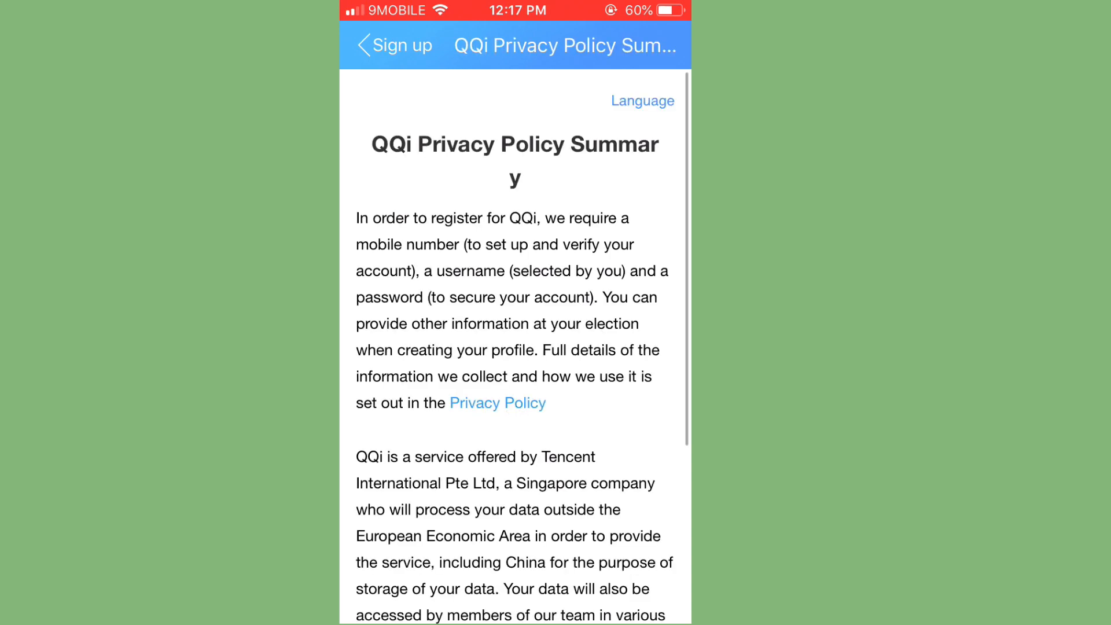
{"action": "scroll", "scroll_direction": "down", "scroll_amount": 3}
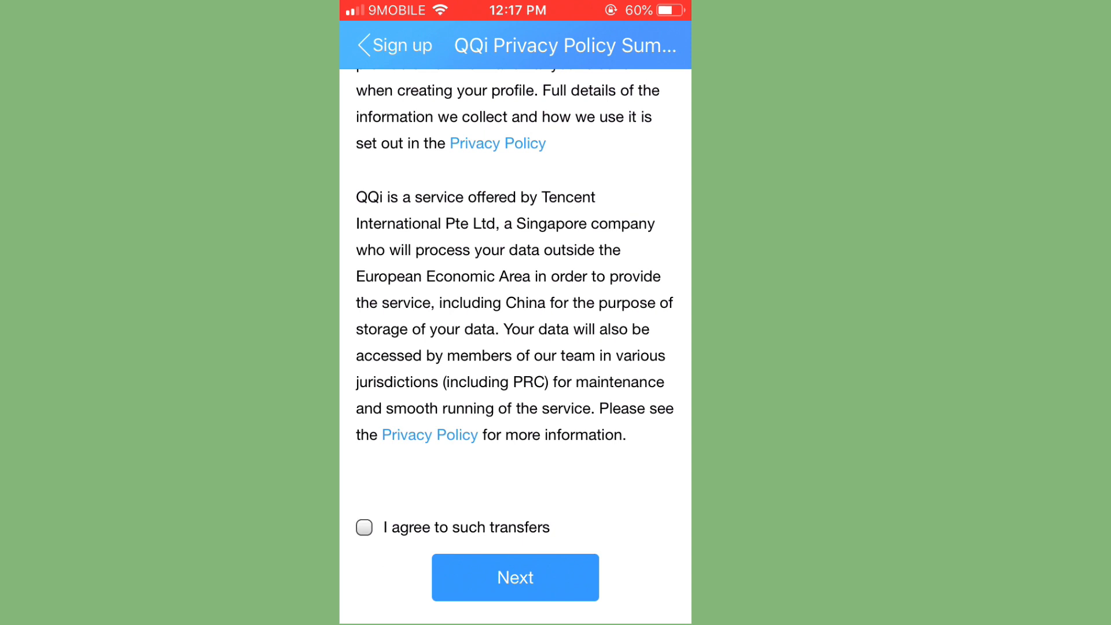
{"action": "left_click", "coordinate": [516, 578]}
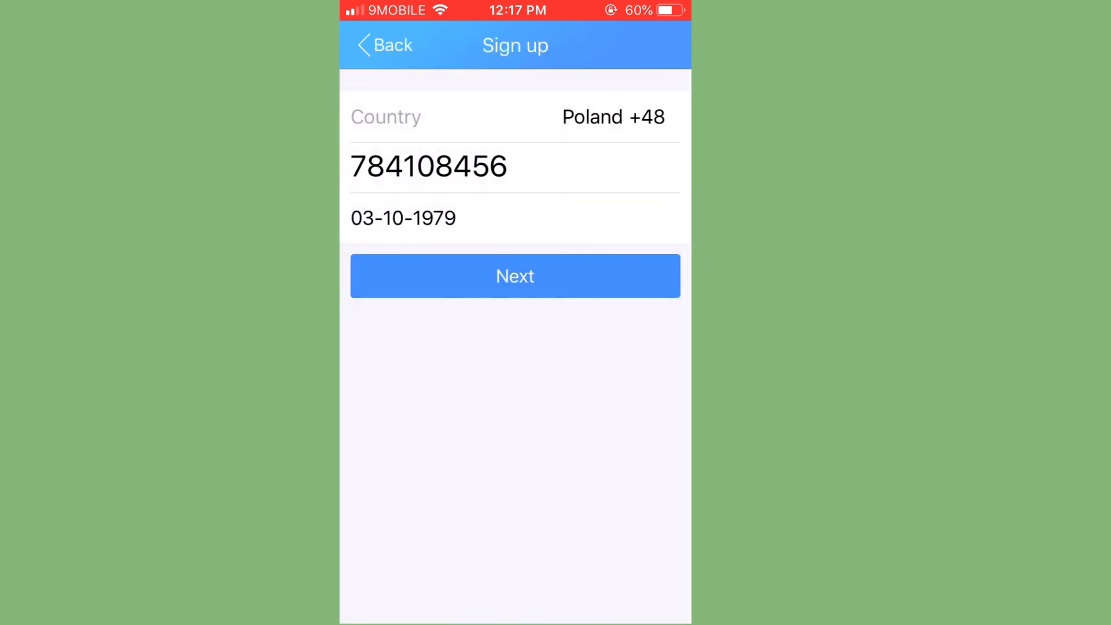
{"action": "left_click", "coordinate": [515, 276]}
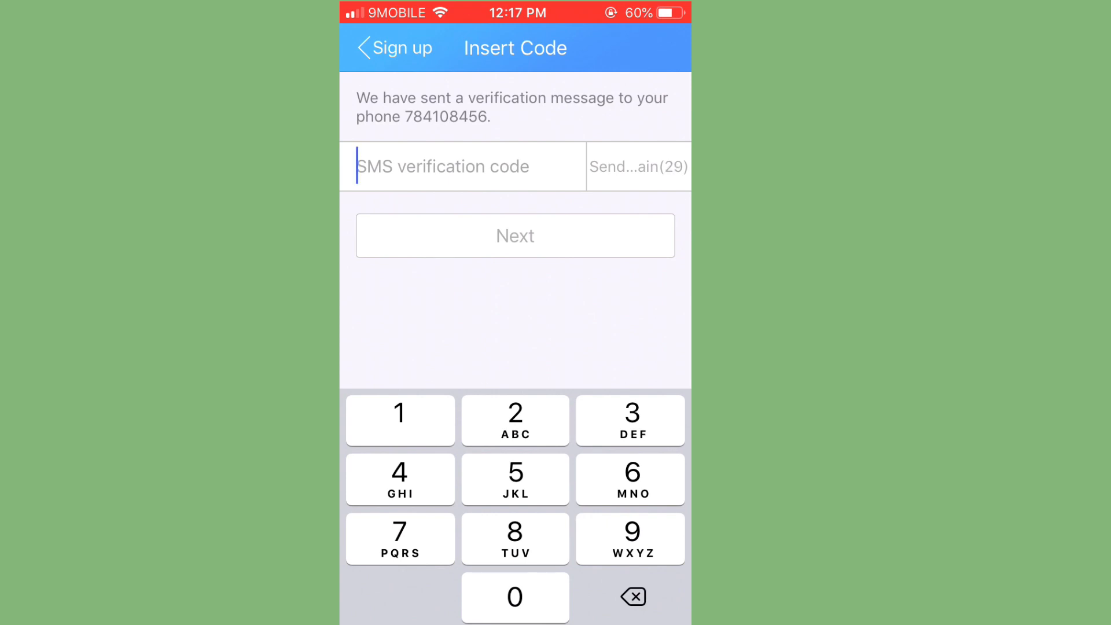
{"action": "left_click", "coordinate": [631, 480]}
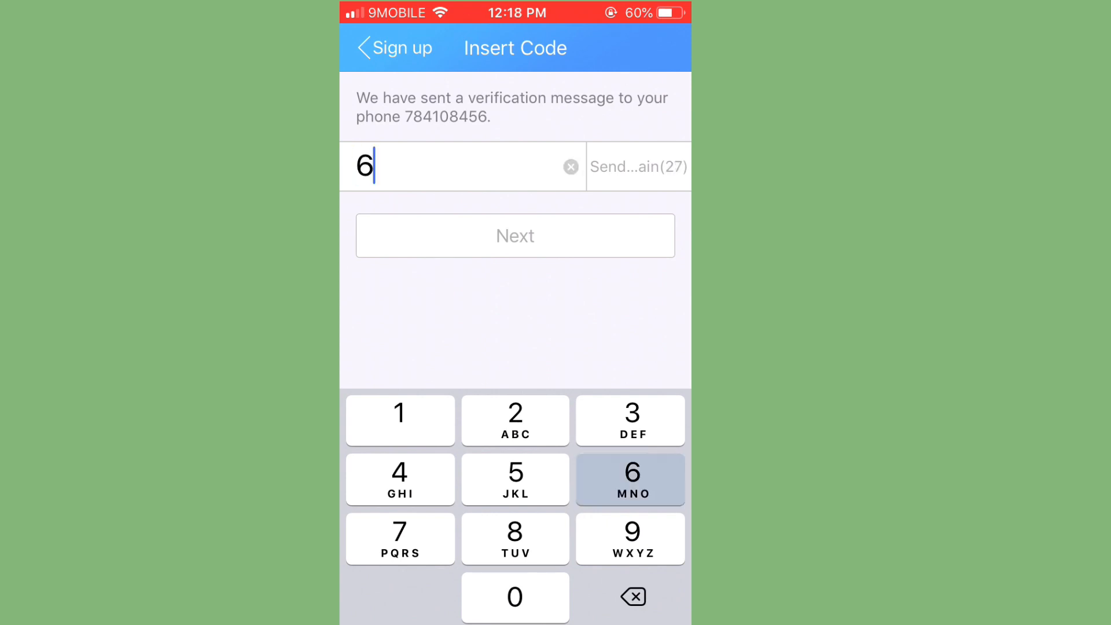
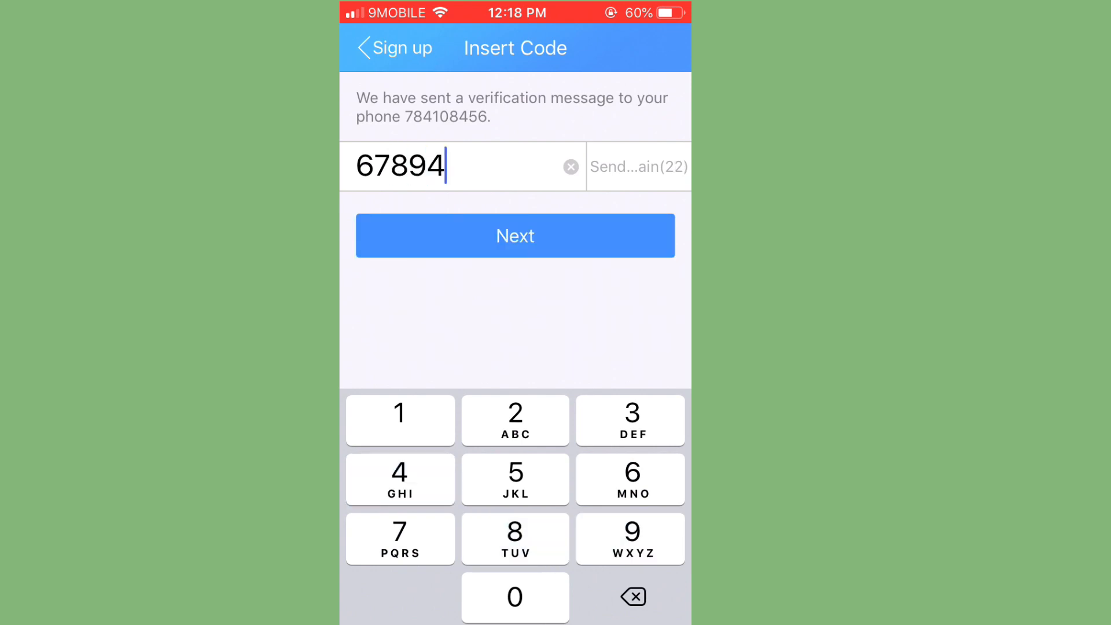
{"action": "left_click", "coordinate": [514, 236]}
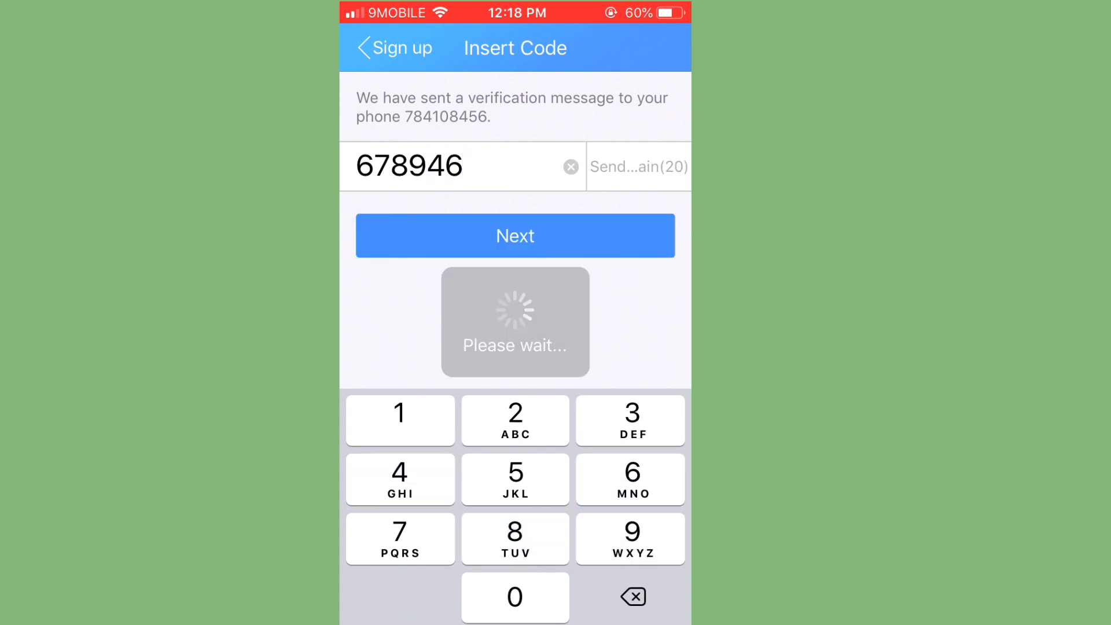
{"action": "left_click", "coordinate": [515, 236]}
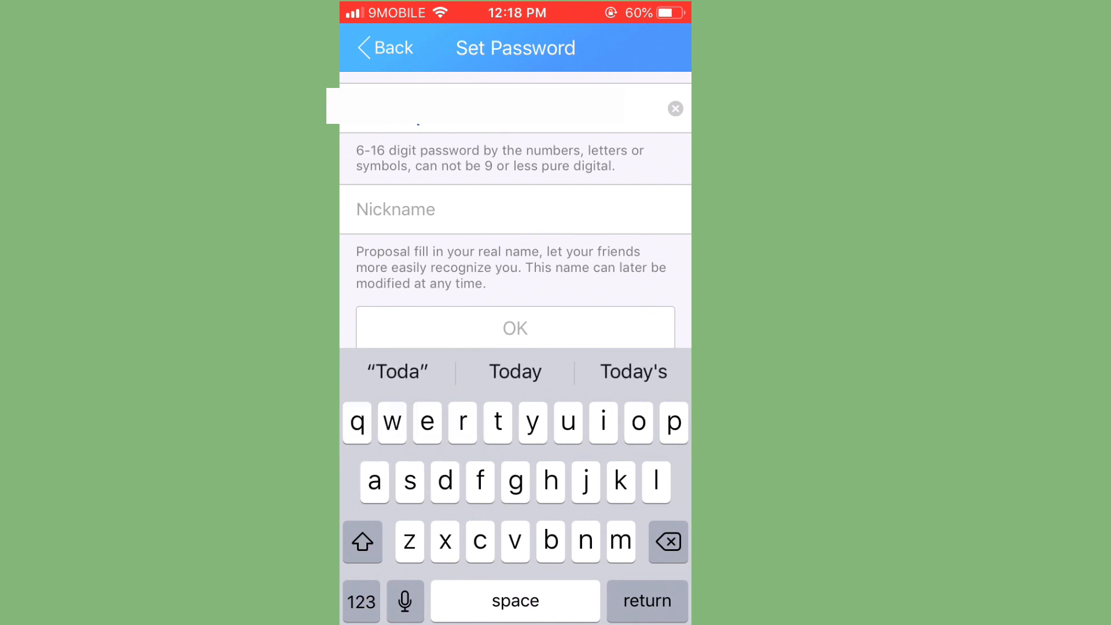
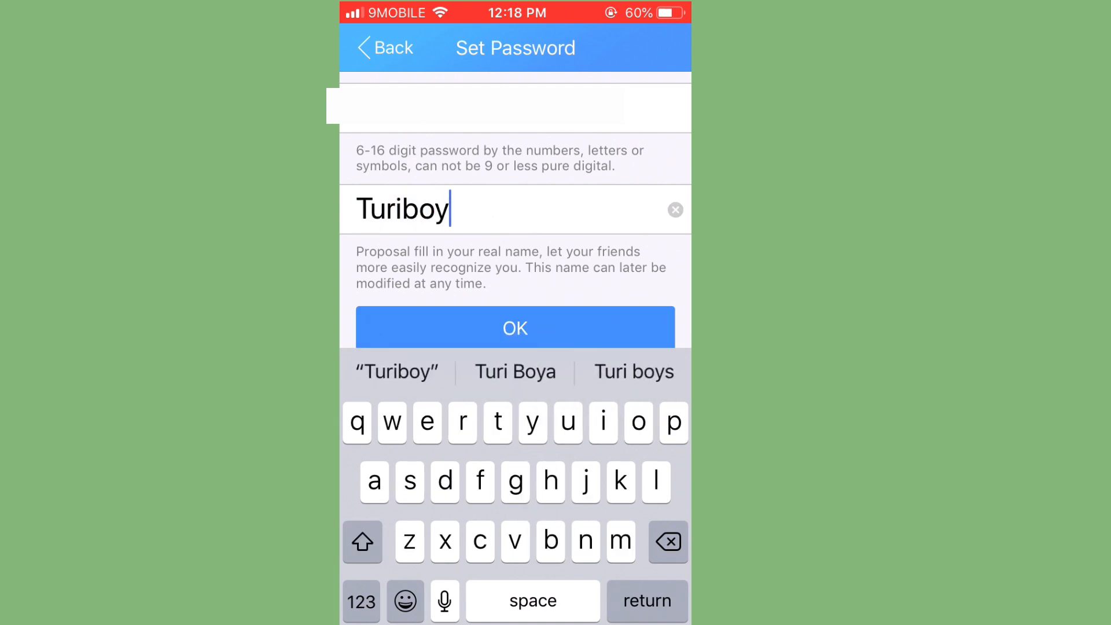
Enter a password and the nickname 'Turiboy', then submit registration.
{"action": "left_click", "coordinate": [515, 328]}
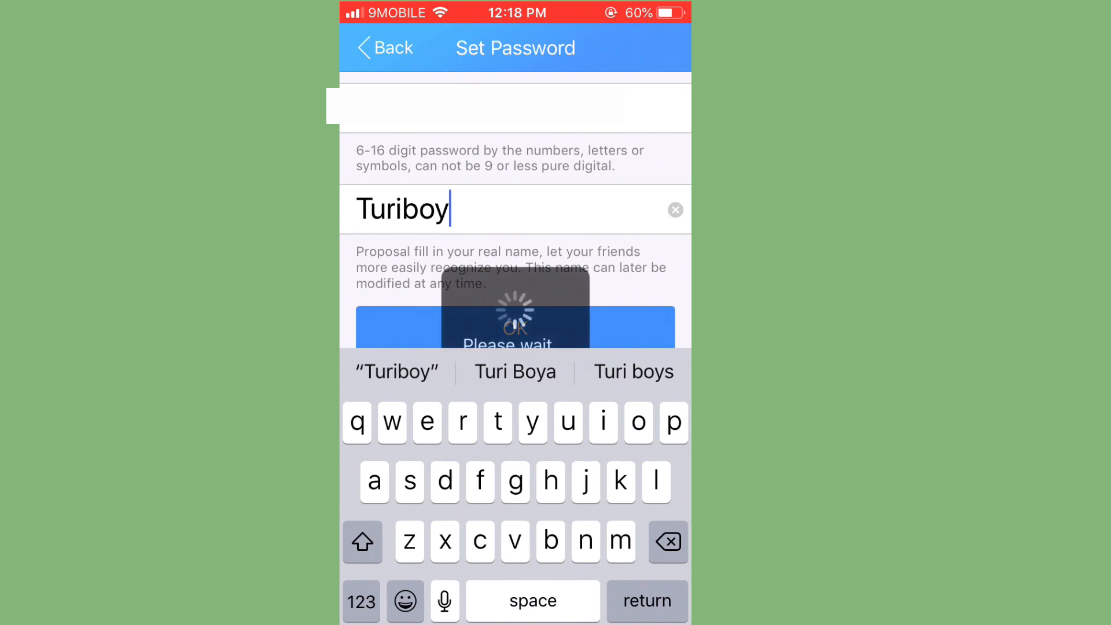
{"action": "left_click", "coordinate": [516, 328]}
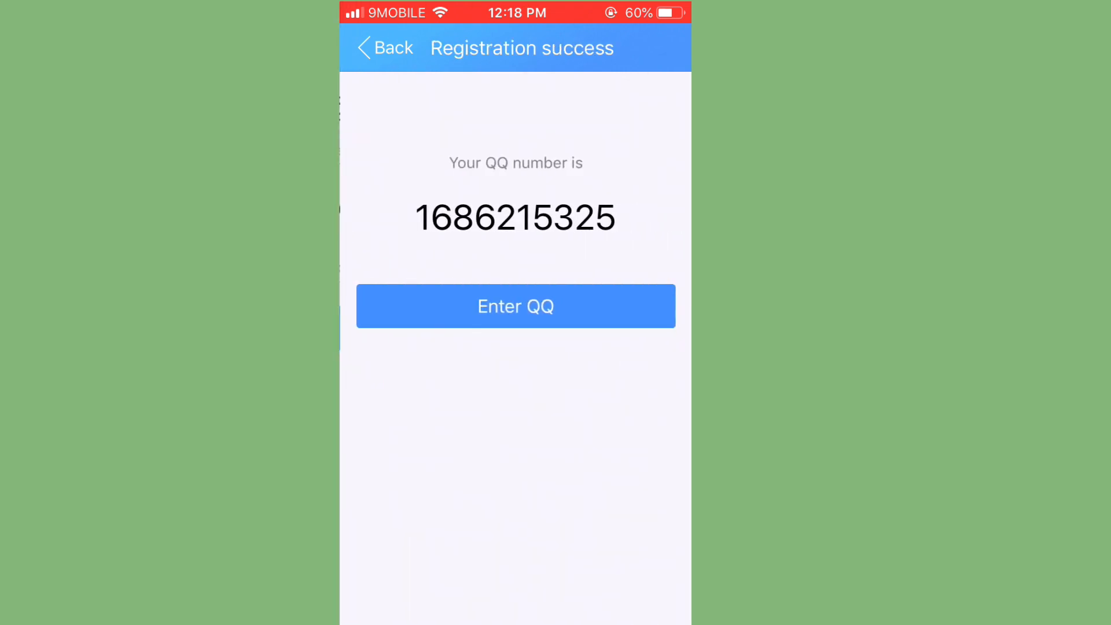
{"action": "double_click", "coordinate": [515, 218]}
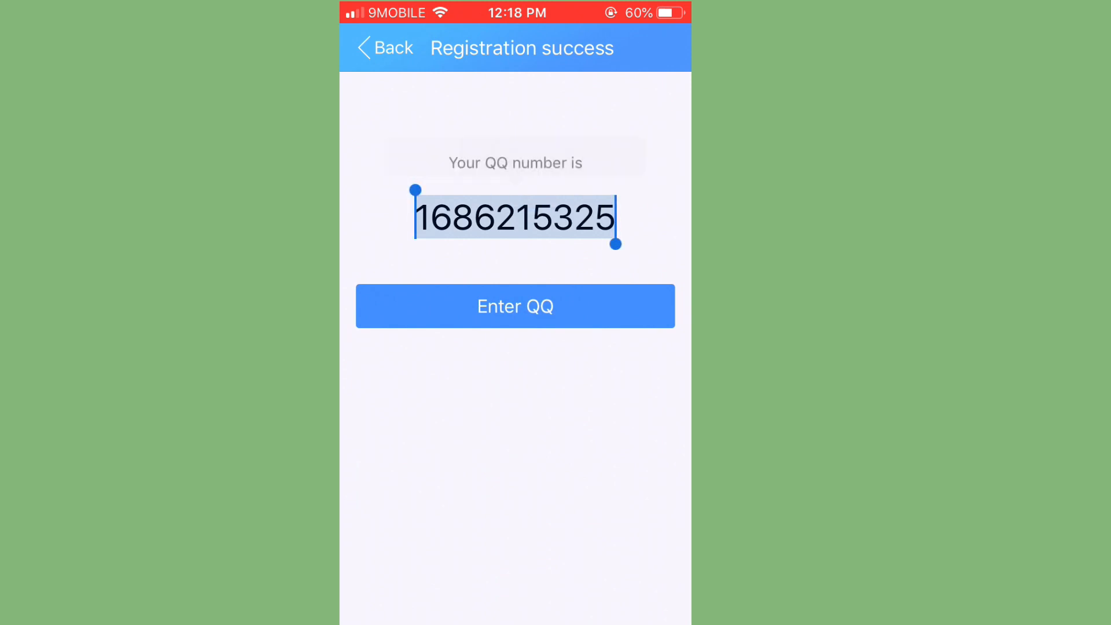
{"action": "left_click", "coordinate": [515, 306]}
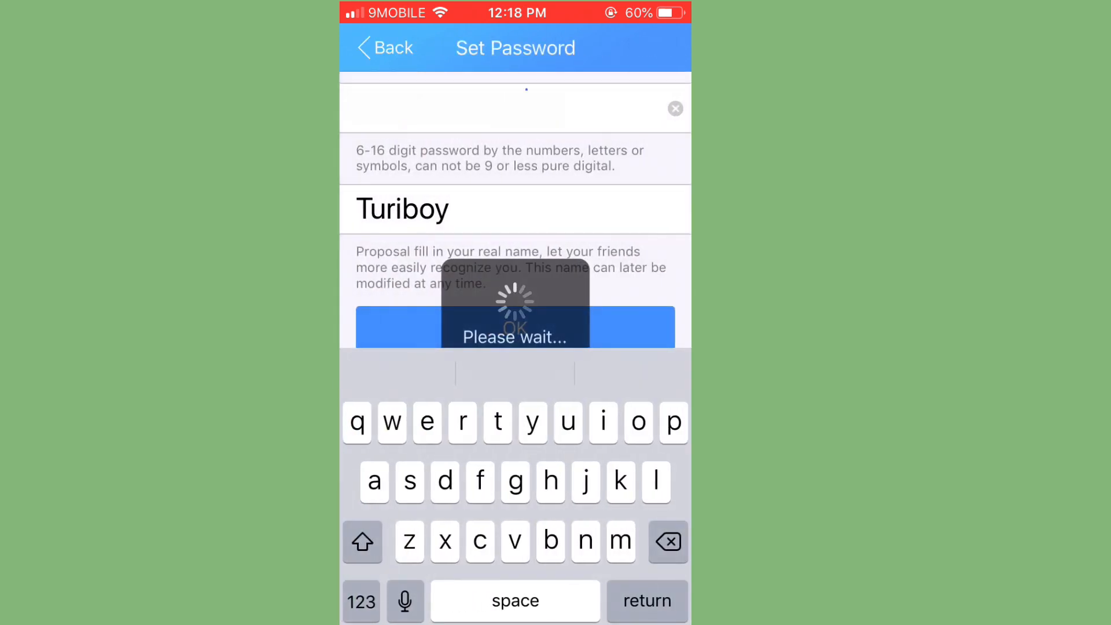
{"action": "left_click", "coordinate": [515, 327]}
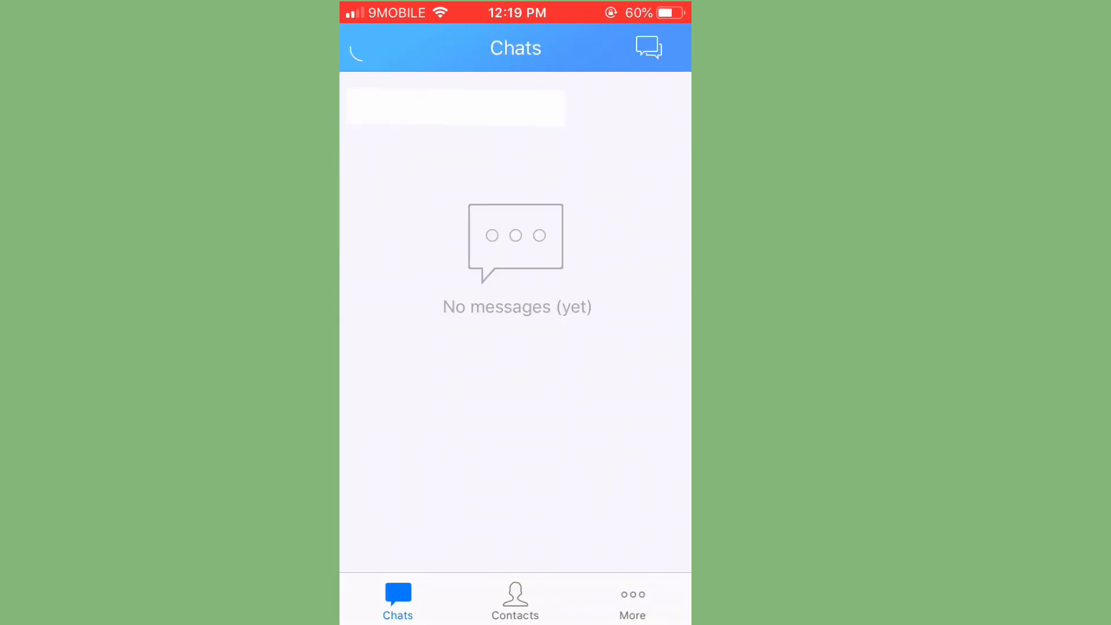